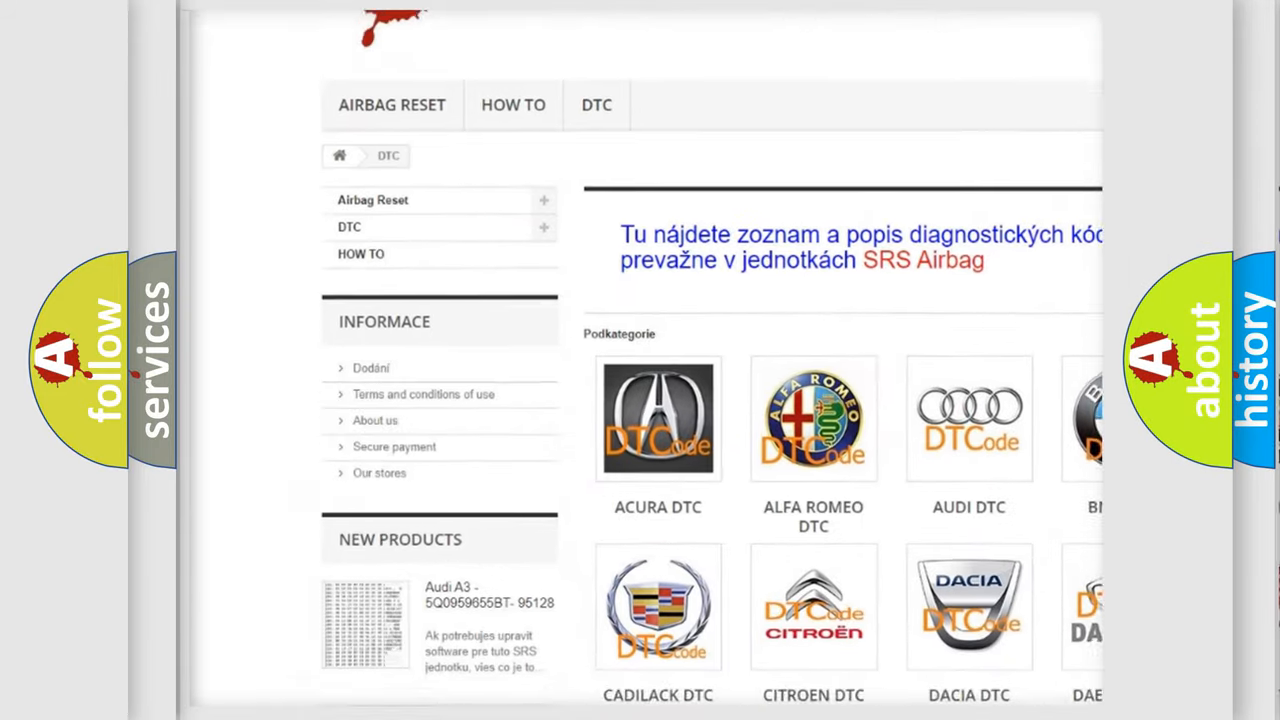
pyautogui.scroll(-3)
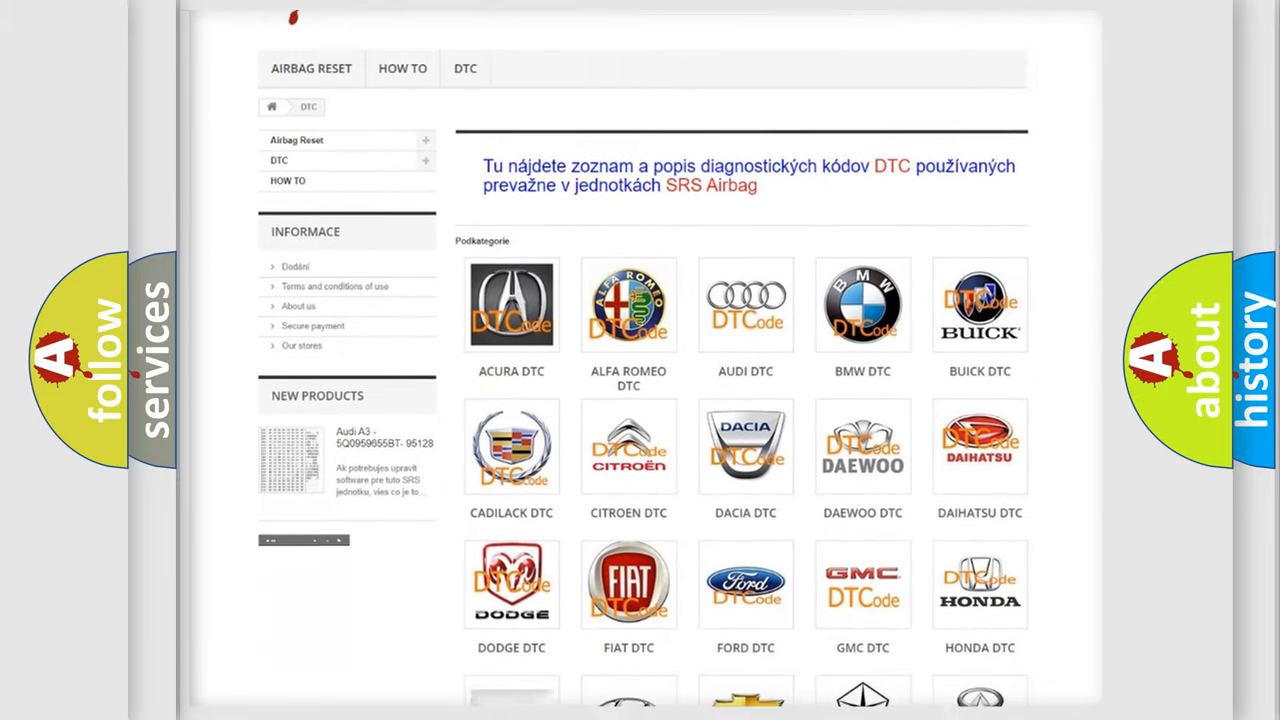
pyautogui.scroll(-3)
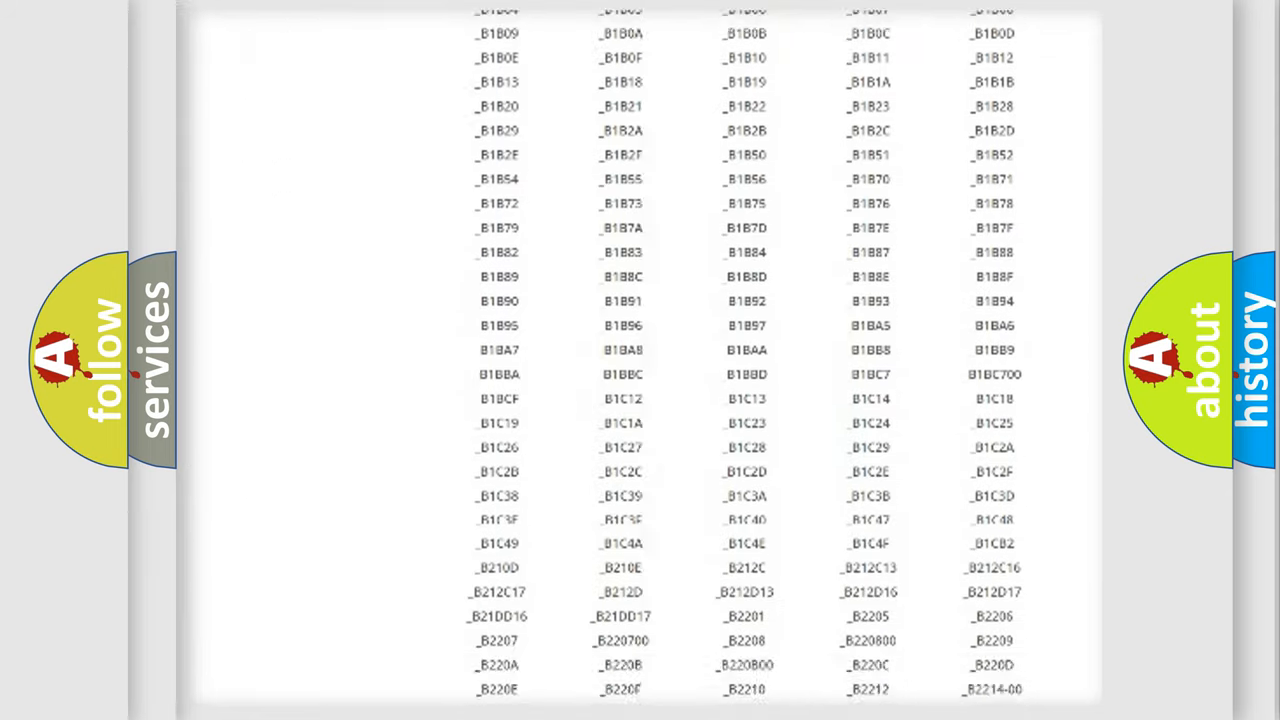
pyautogui.scroll(-3)
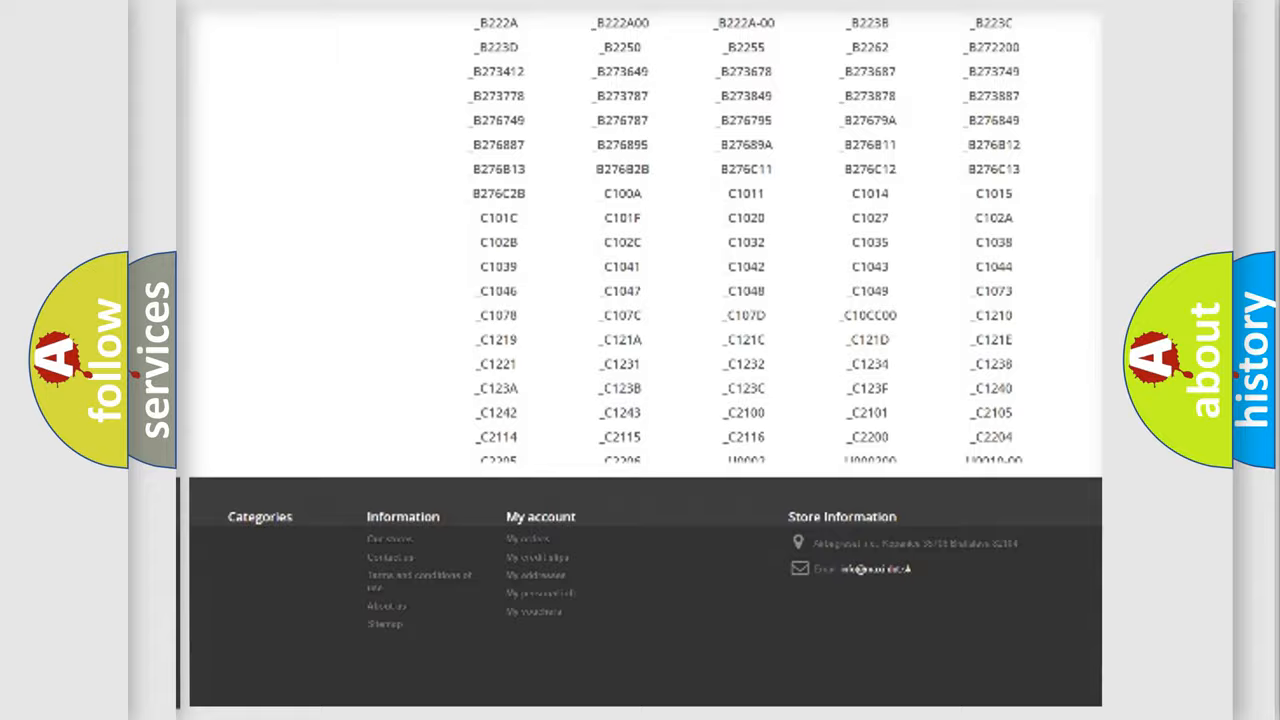
pyautogui.scroll(3)
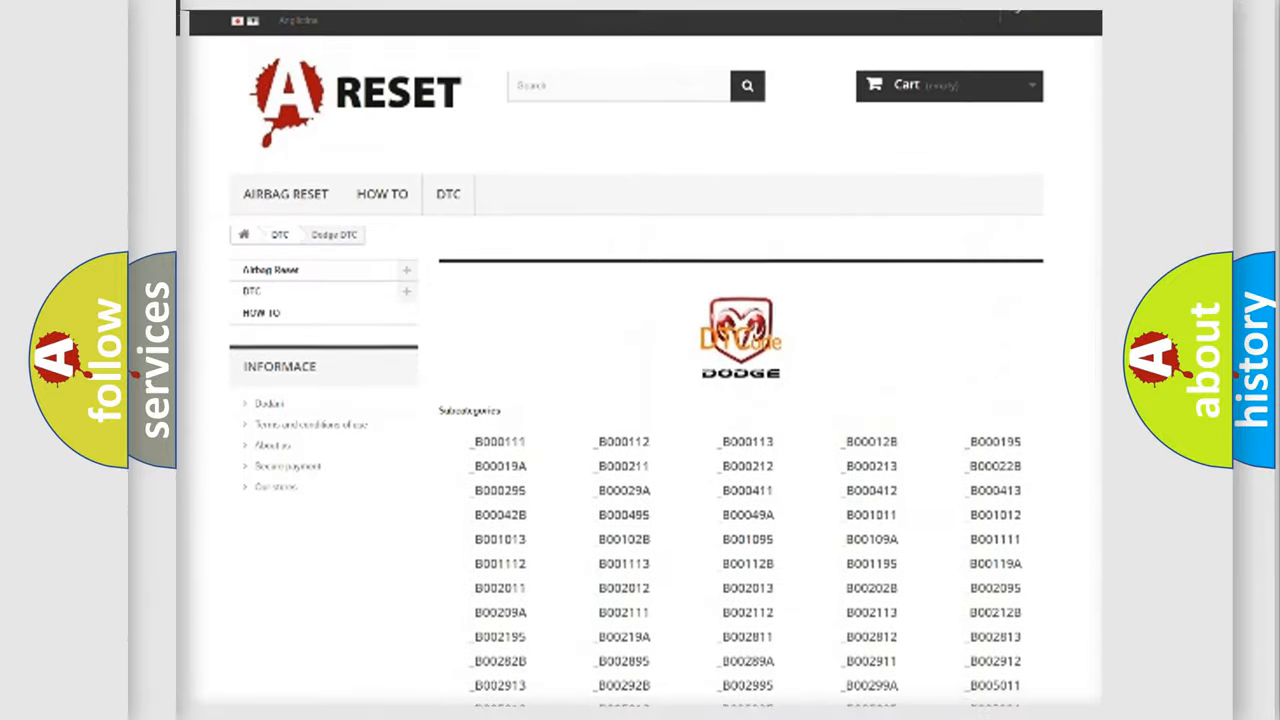